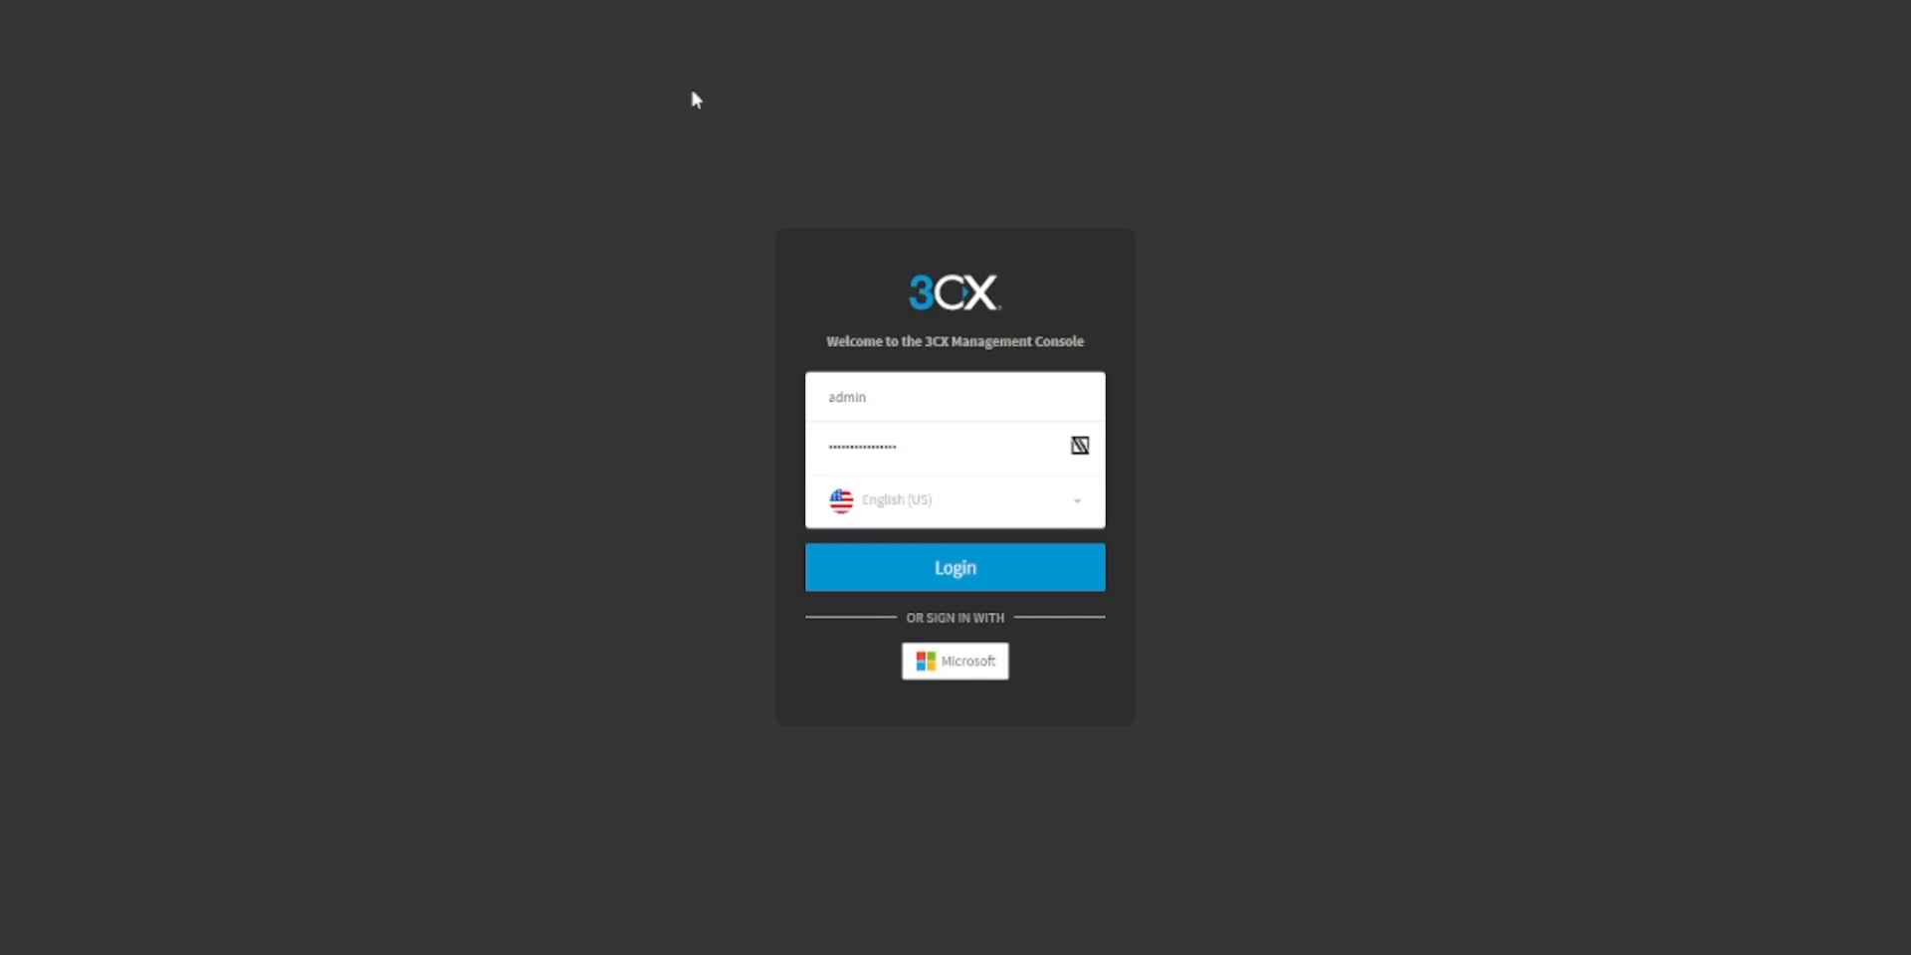
{"action": "mouse_move", "coordinate": [905, 531]}
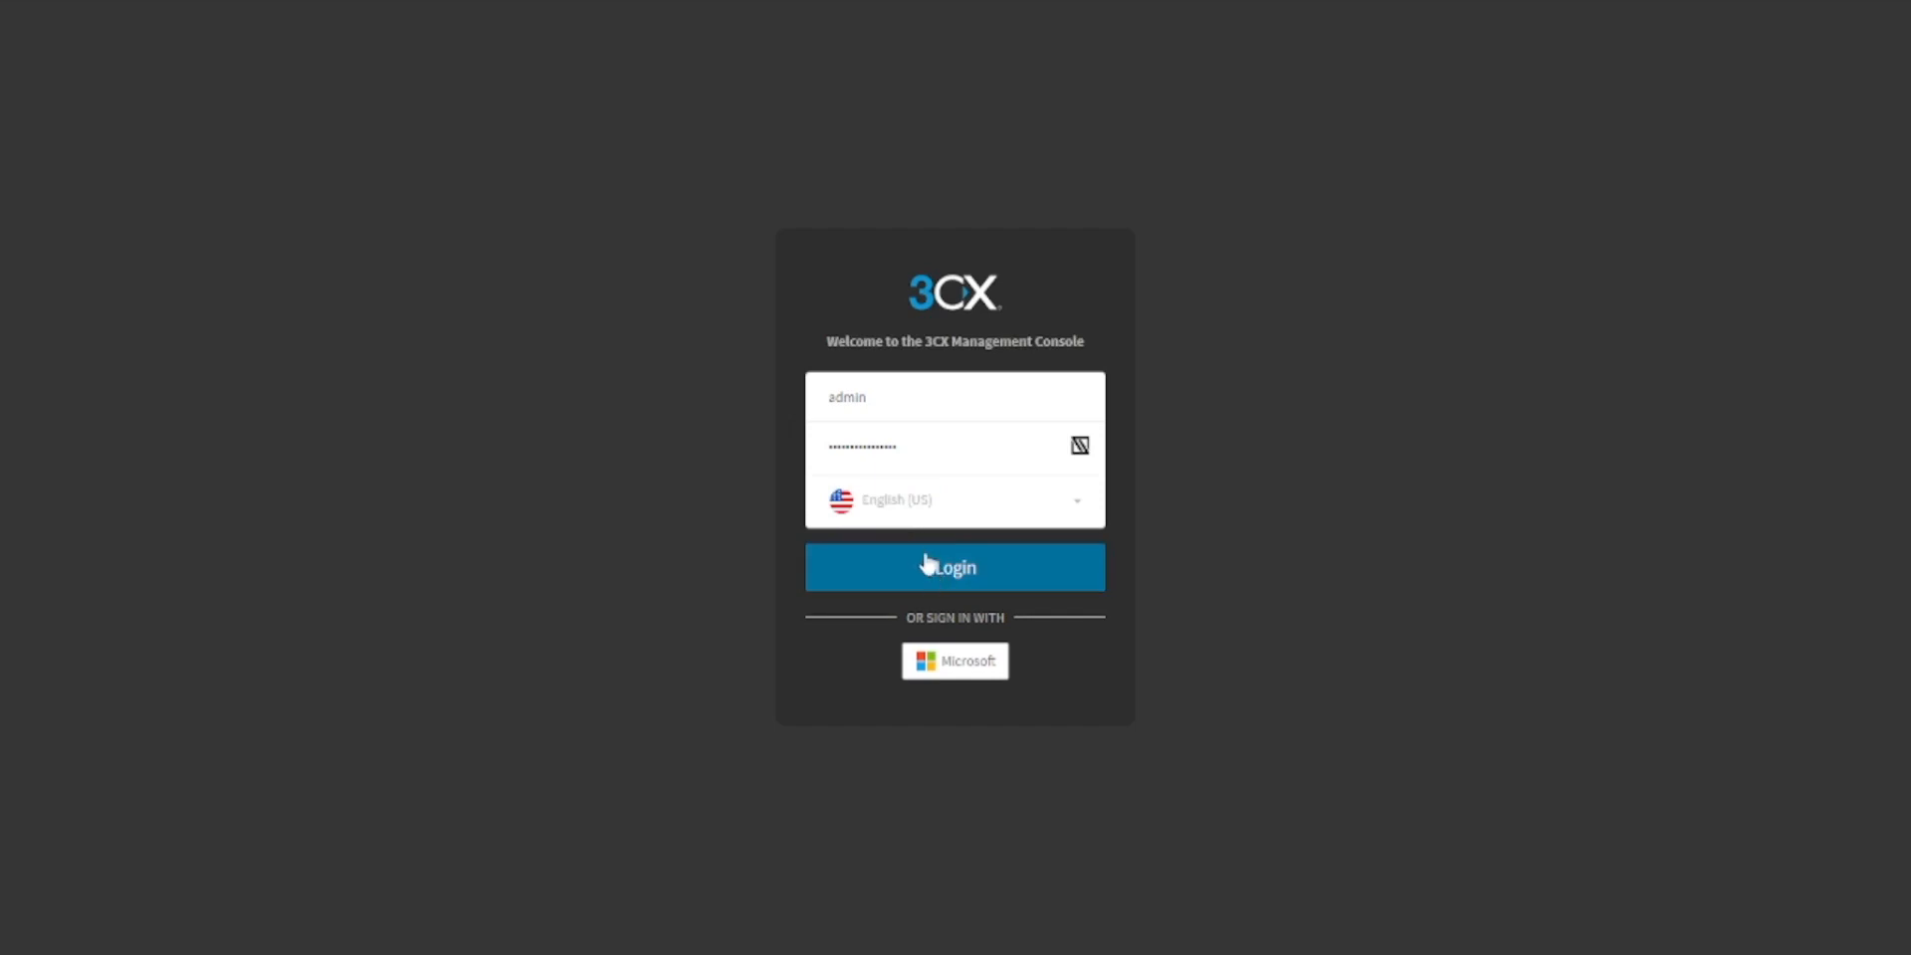
- Log in as admin and open Reporting > Call Log showing six recent calls
{"action": "left_click", "coordinate": [955, 567]}
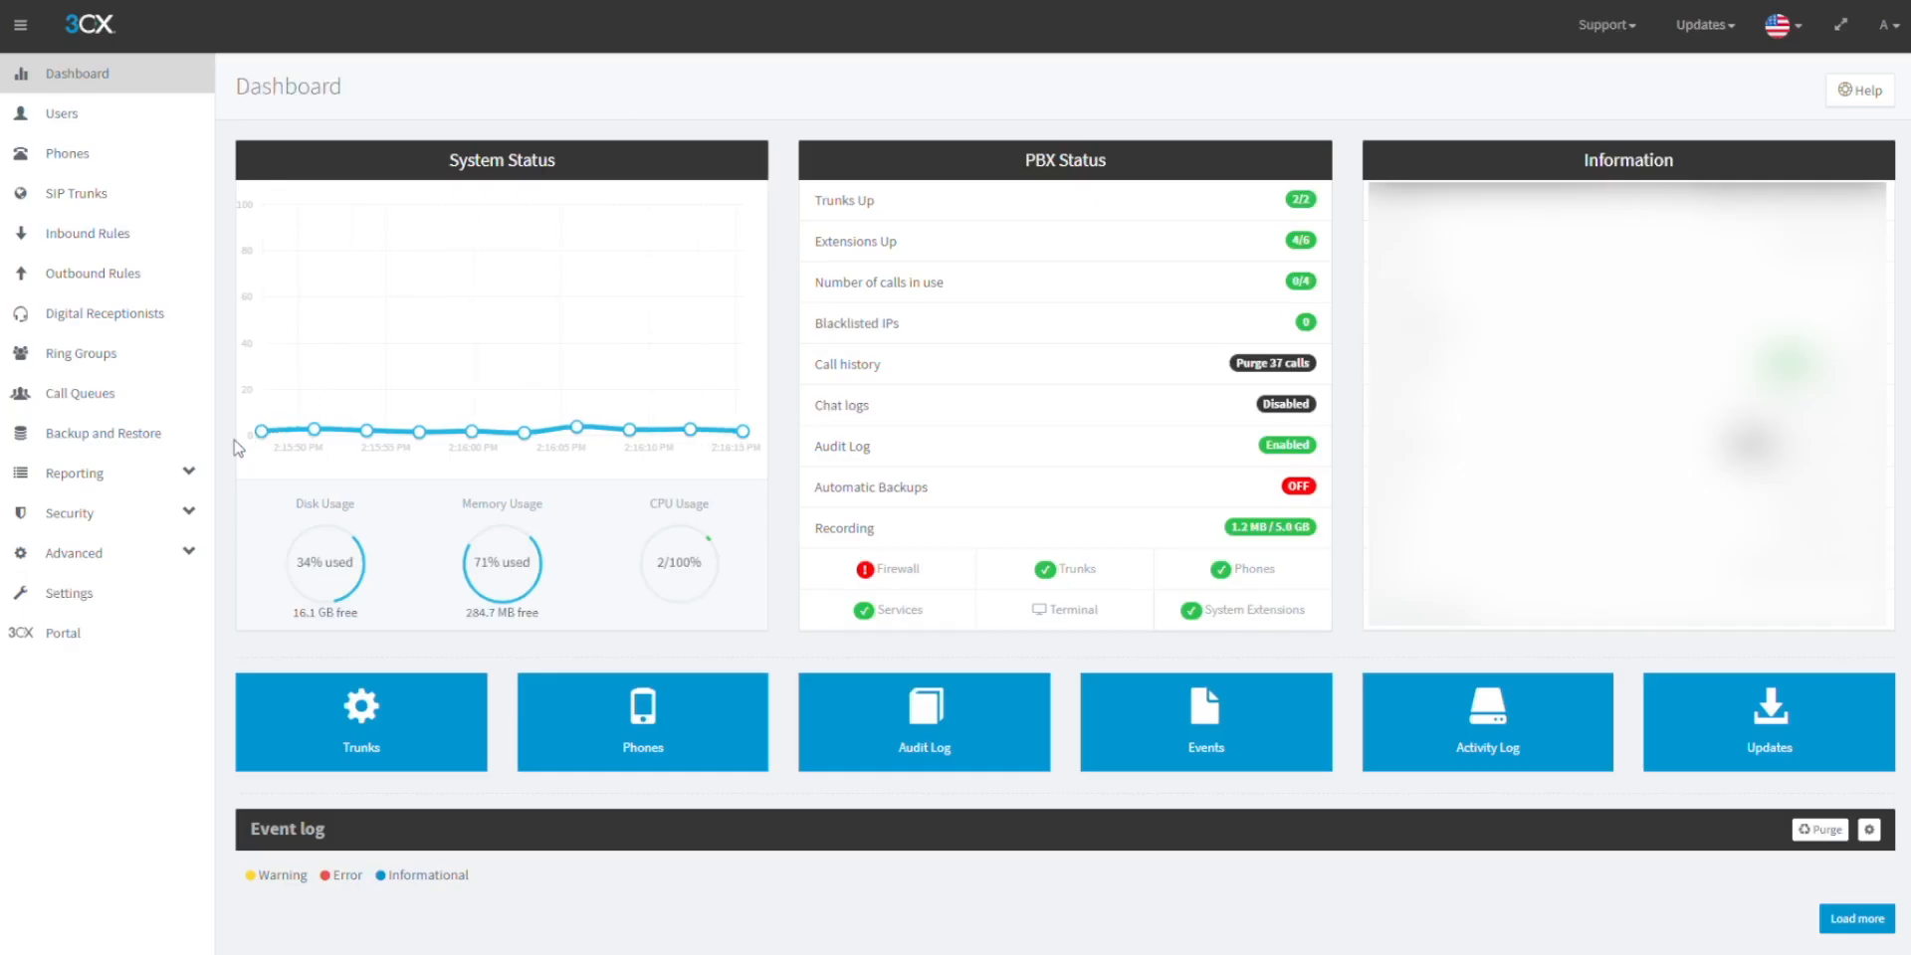
{"action": "left_click", "coordinate": [72, 472]}
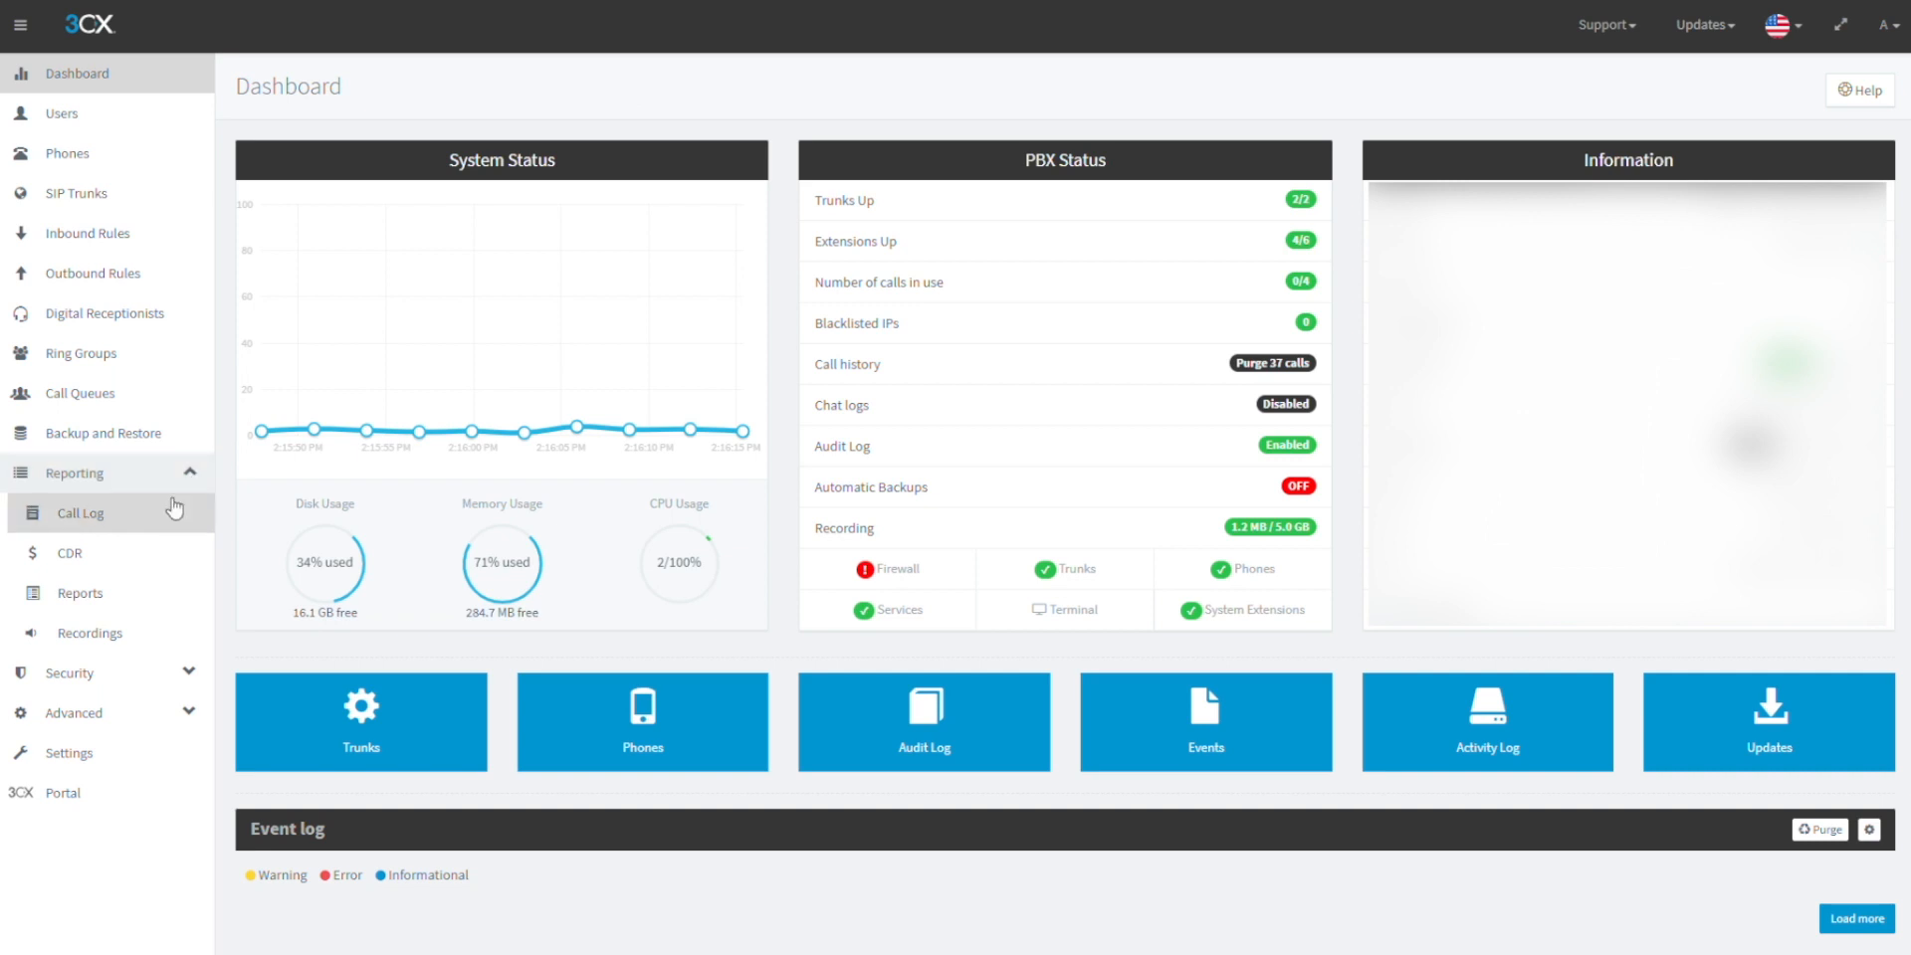
{"action": "left_click", "coordinate": [80, 514]}
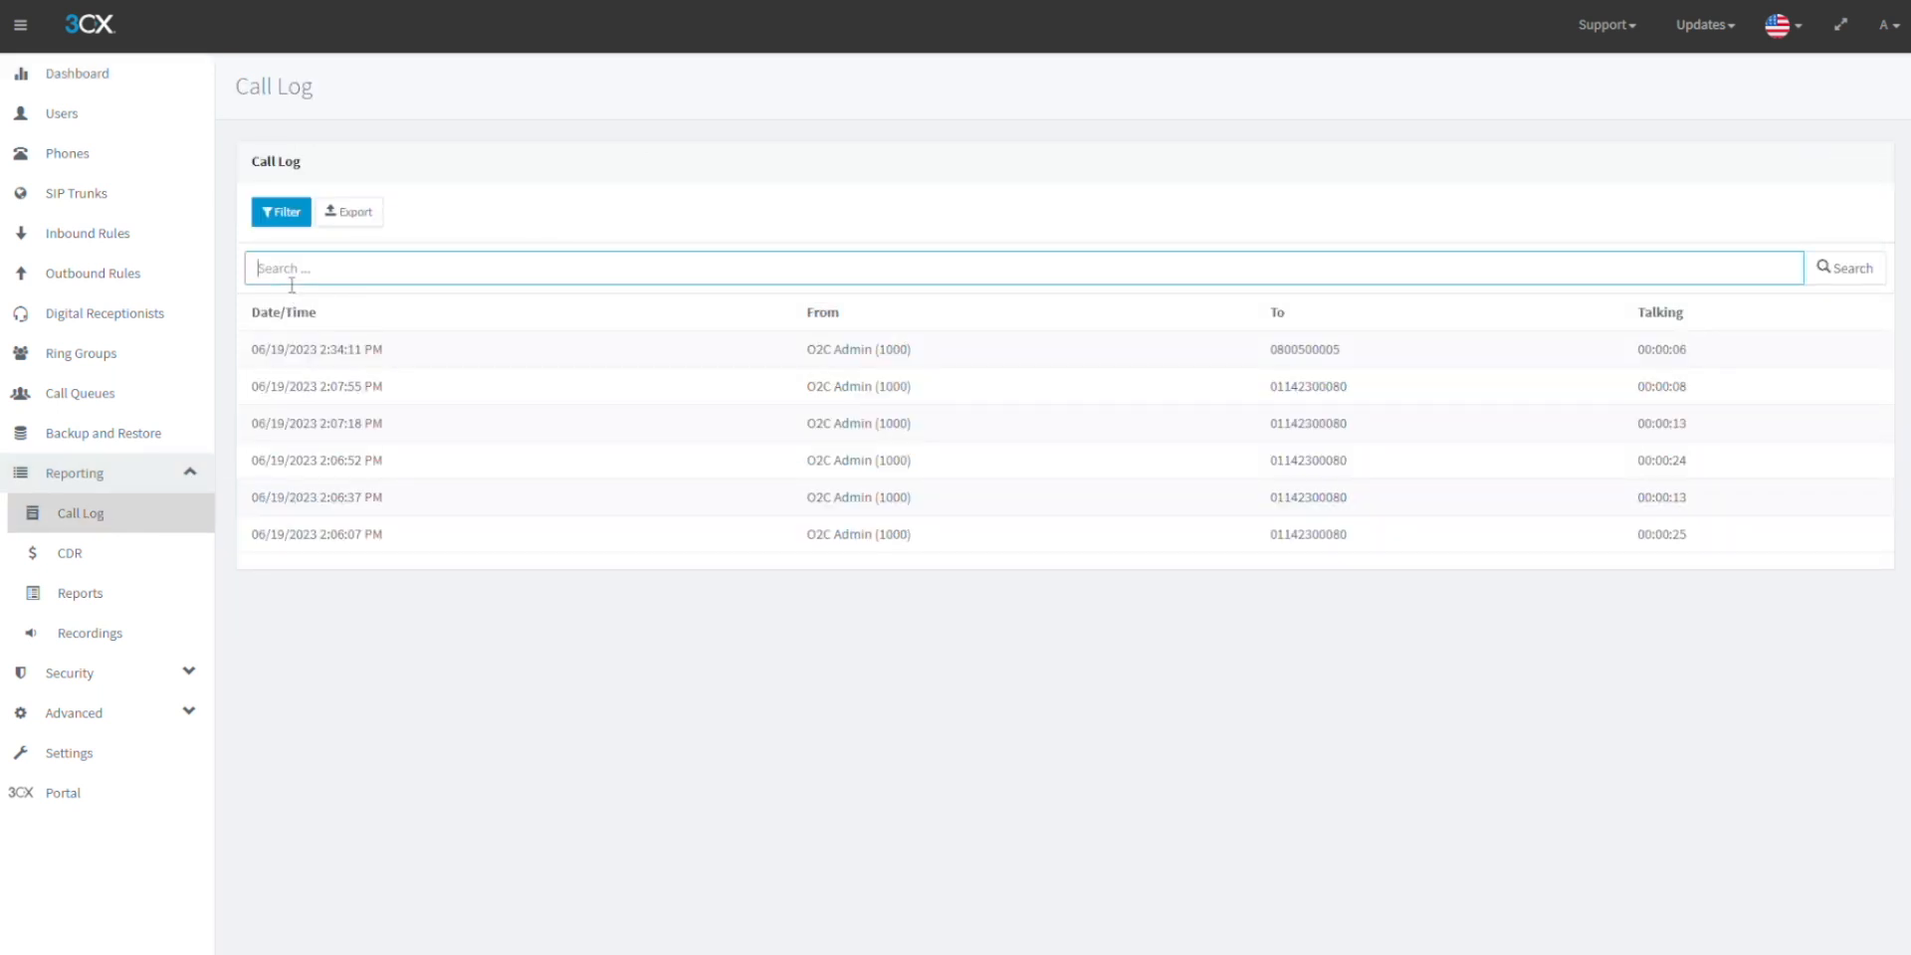
- Search the call log for 0800 and email the results as the CallLog export
{"action": "type", "text": "0800"}
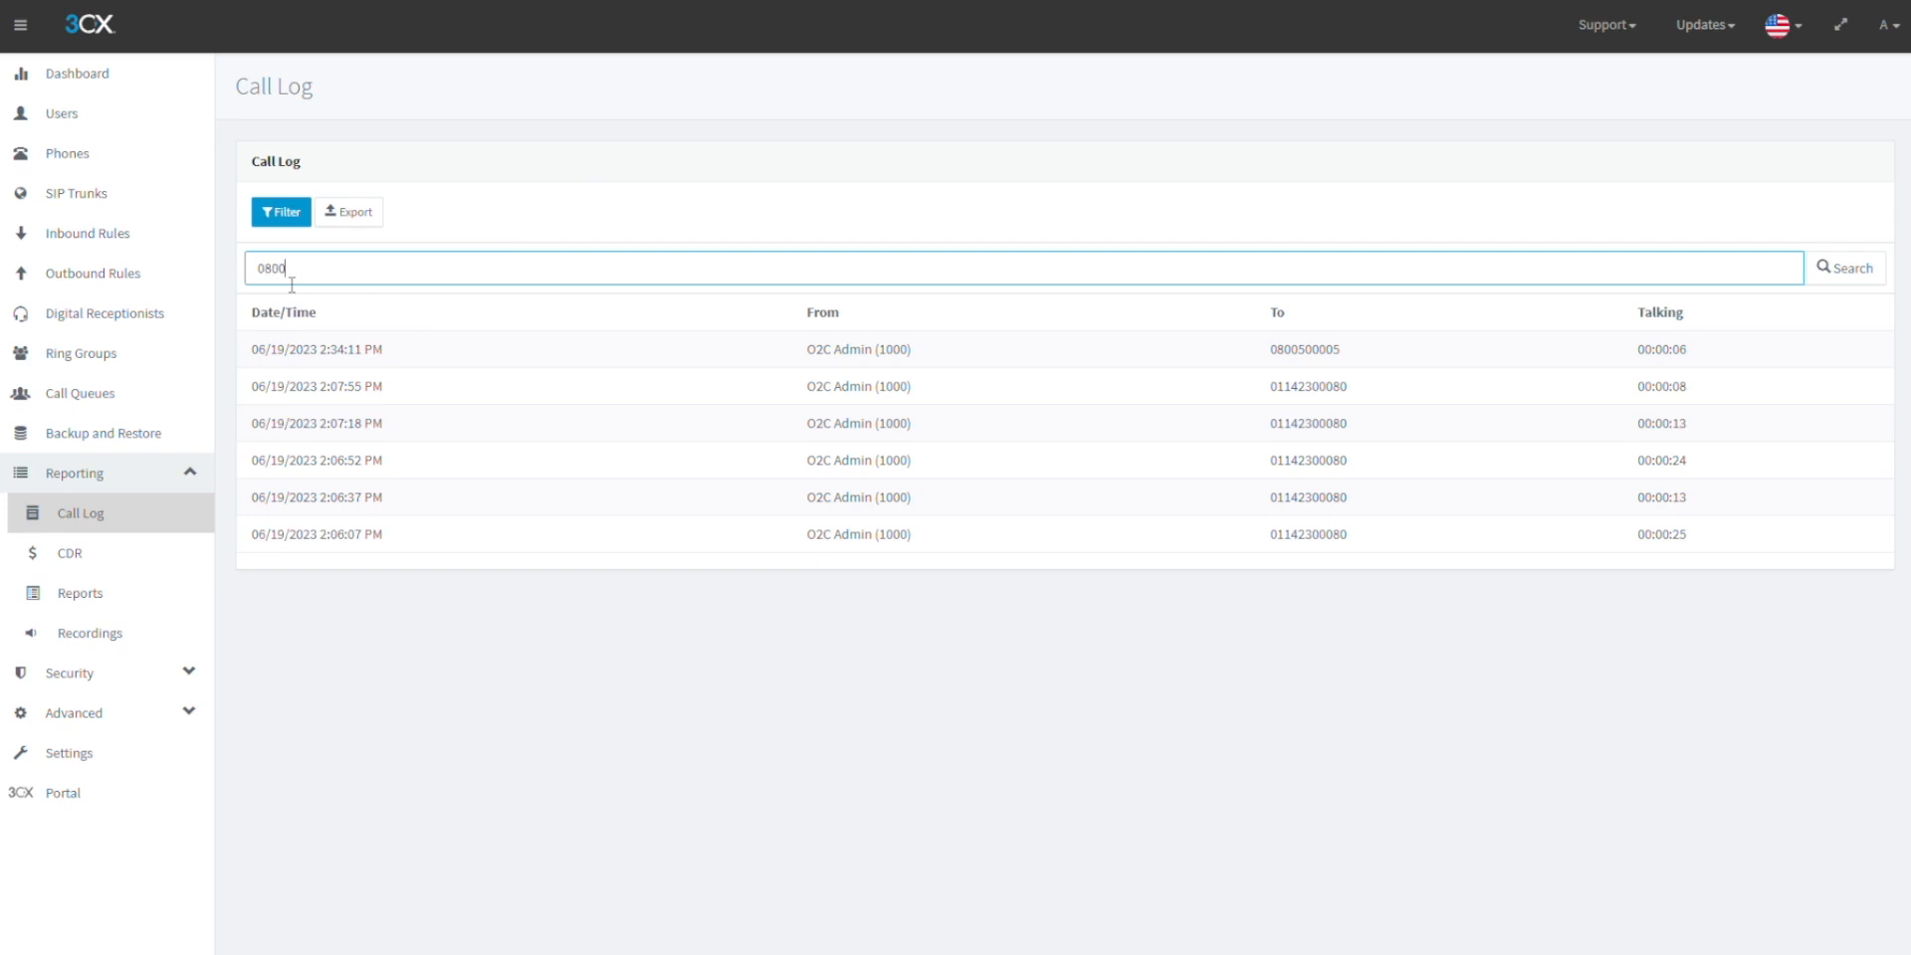
{"action": "mouse_move", "coordinate": [1795, 287]}
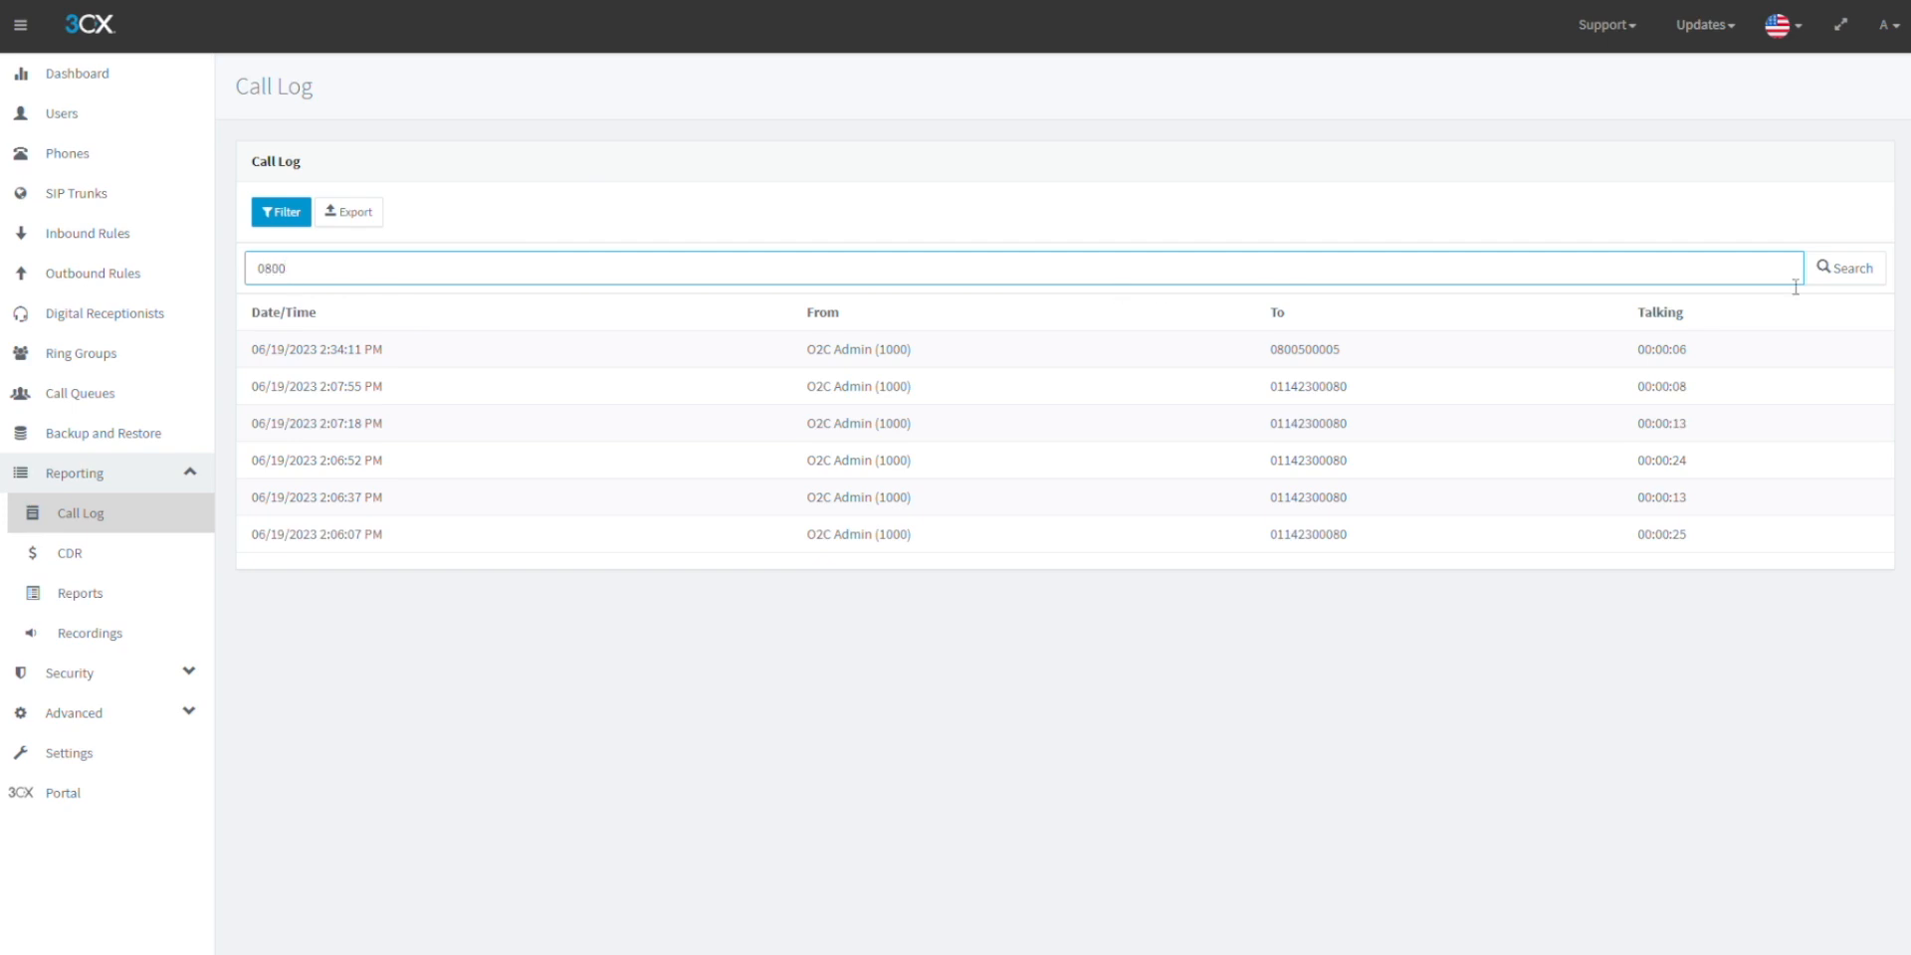
{"action": "left_click", "coordinate": [1845, 267]}
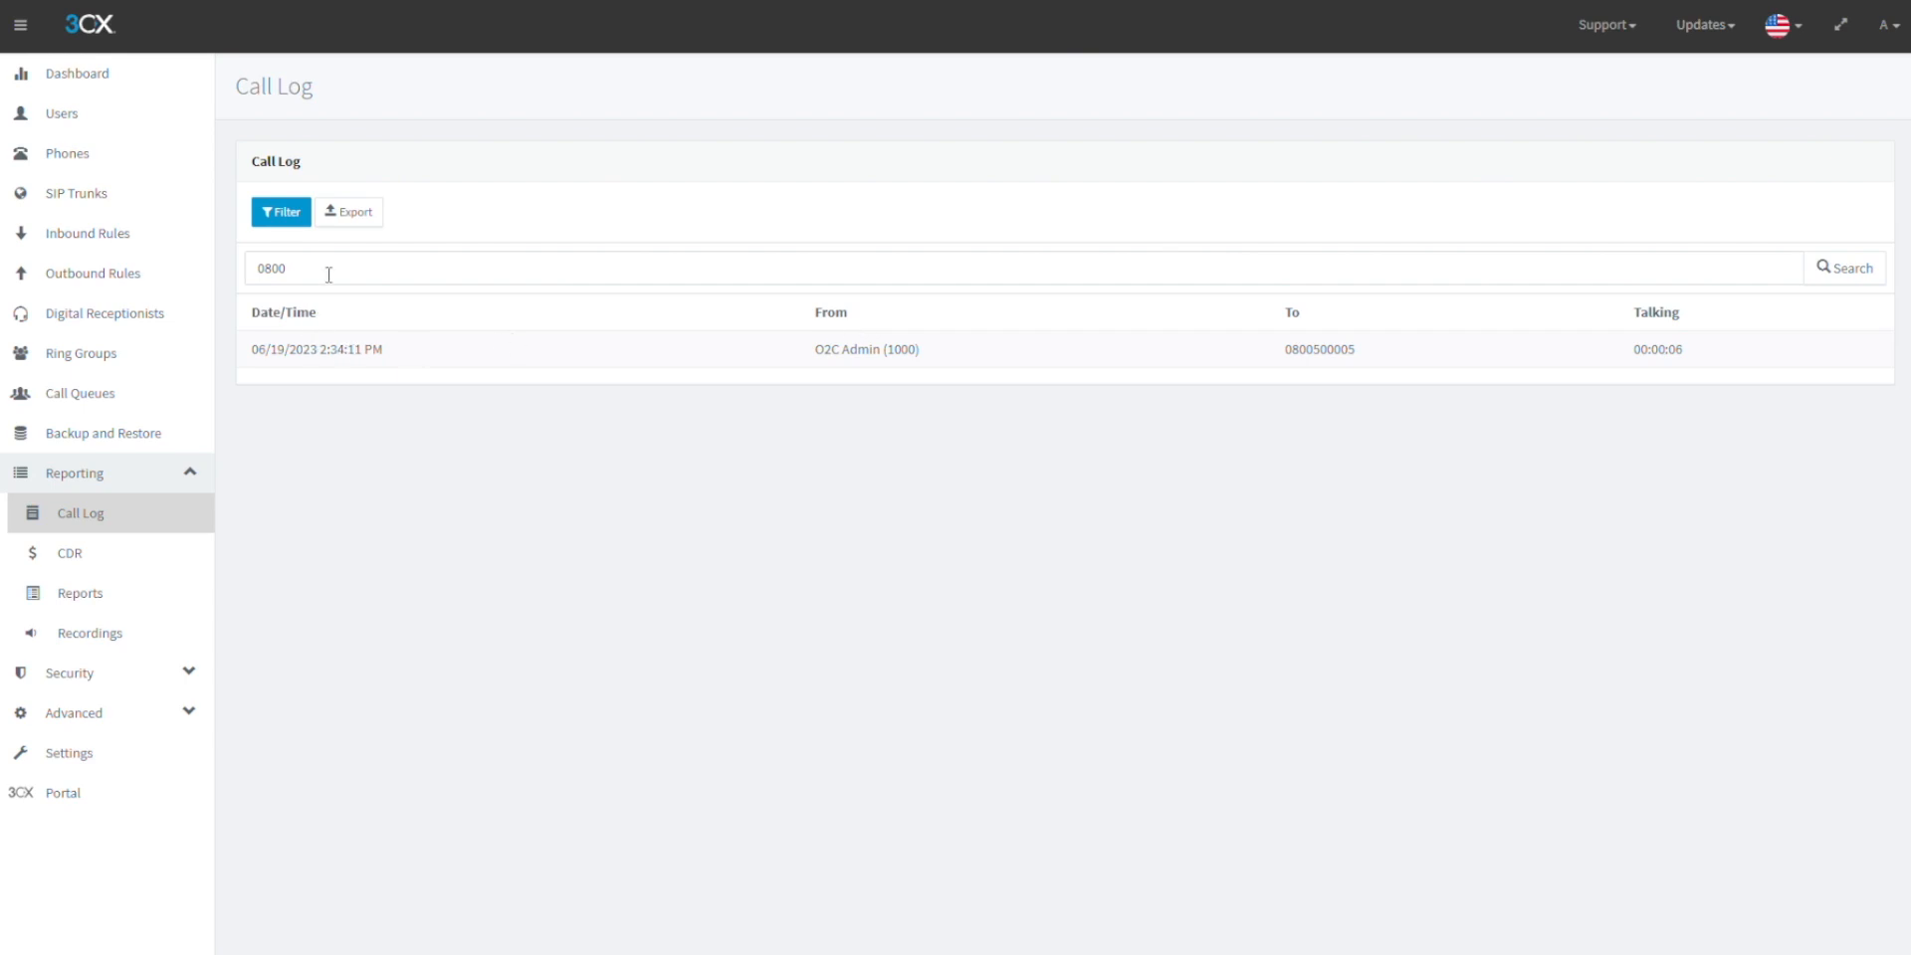
{"action": "mouse_move", "coordinate": [348, 211]}
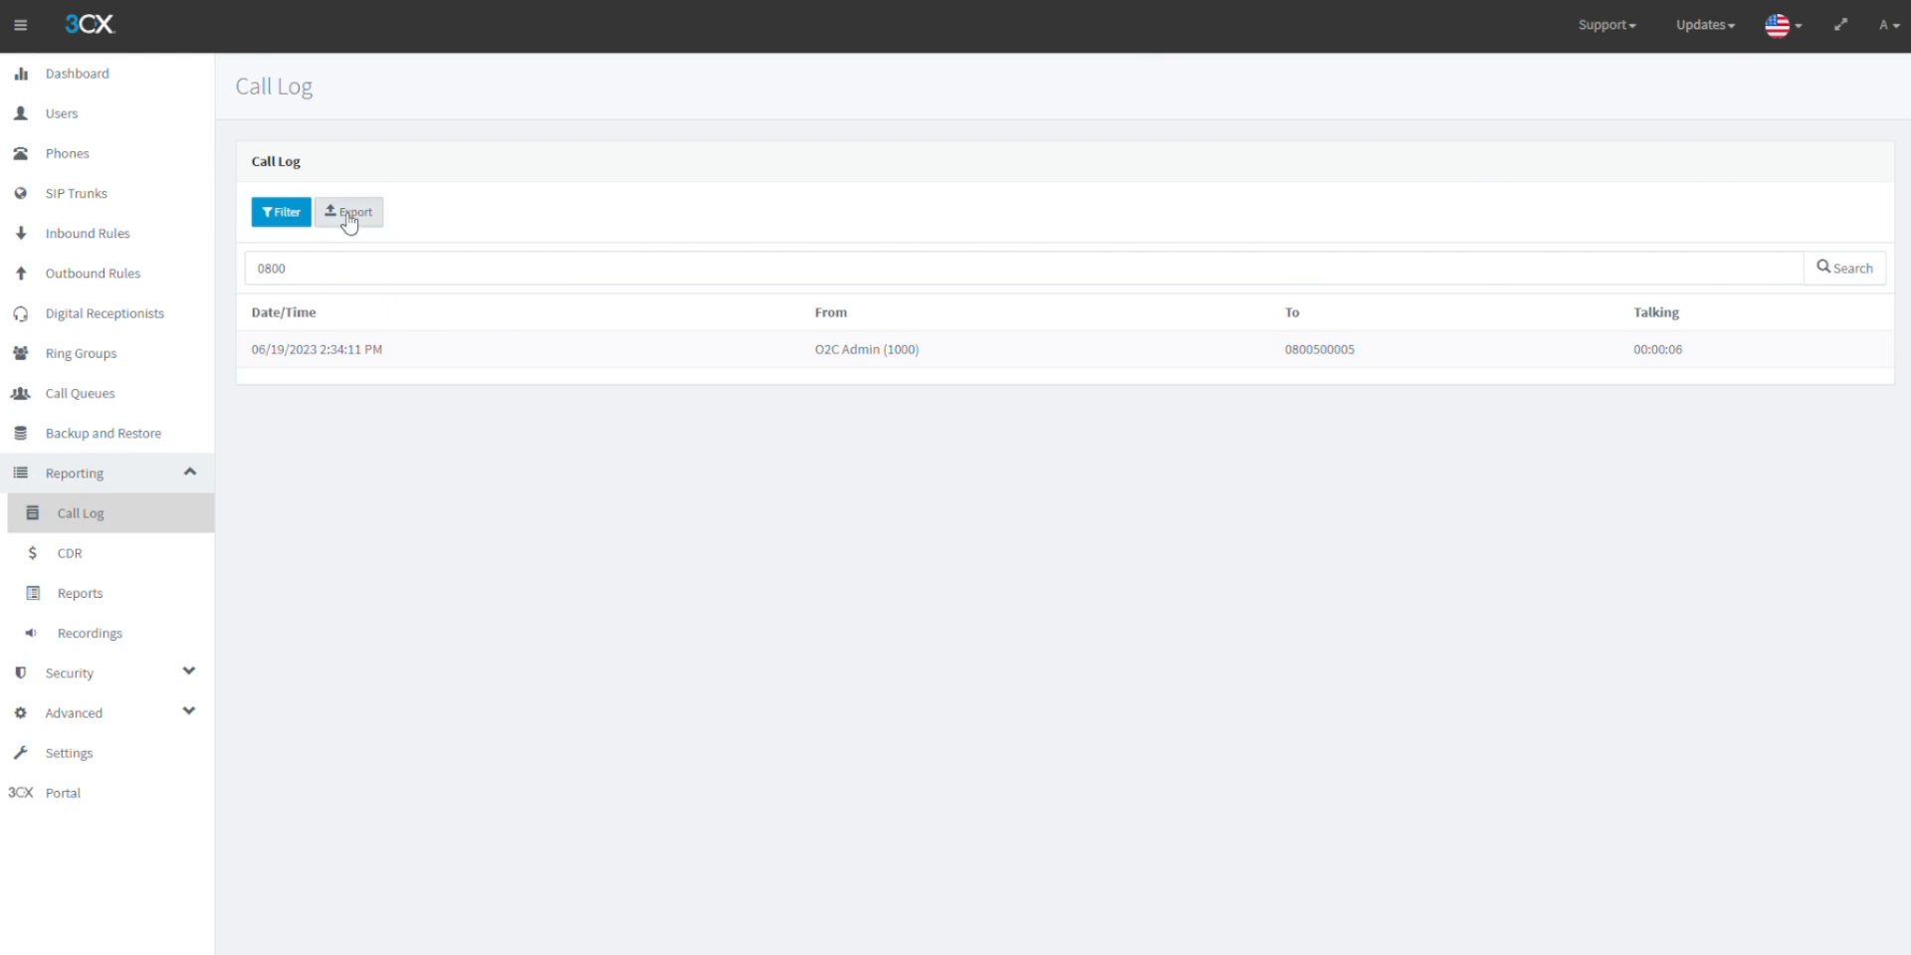
{"action": "left_click", "coordinate": [348, 211]}
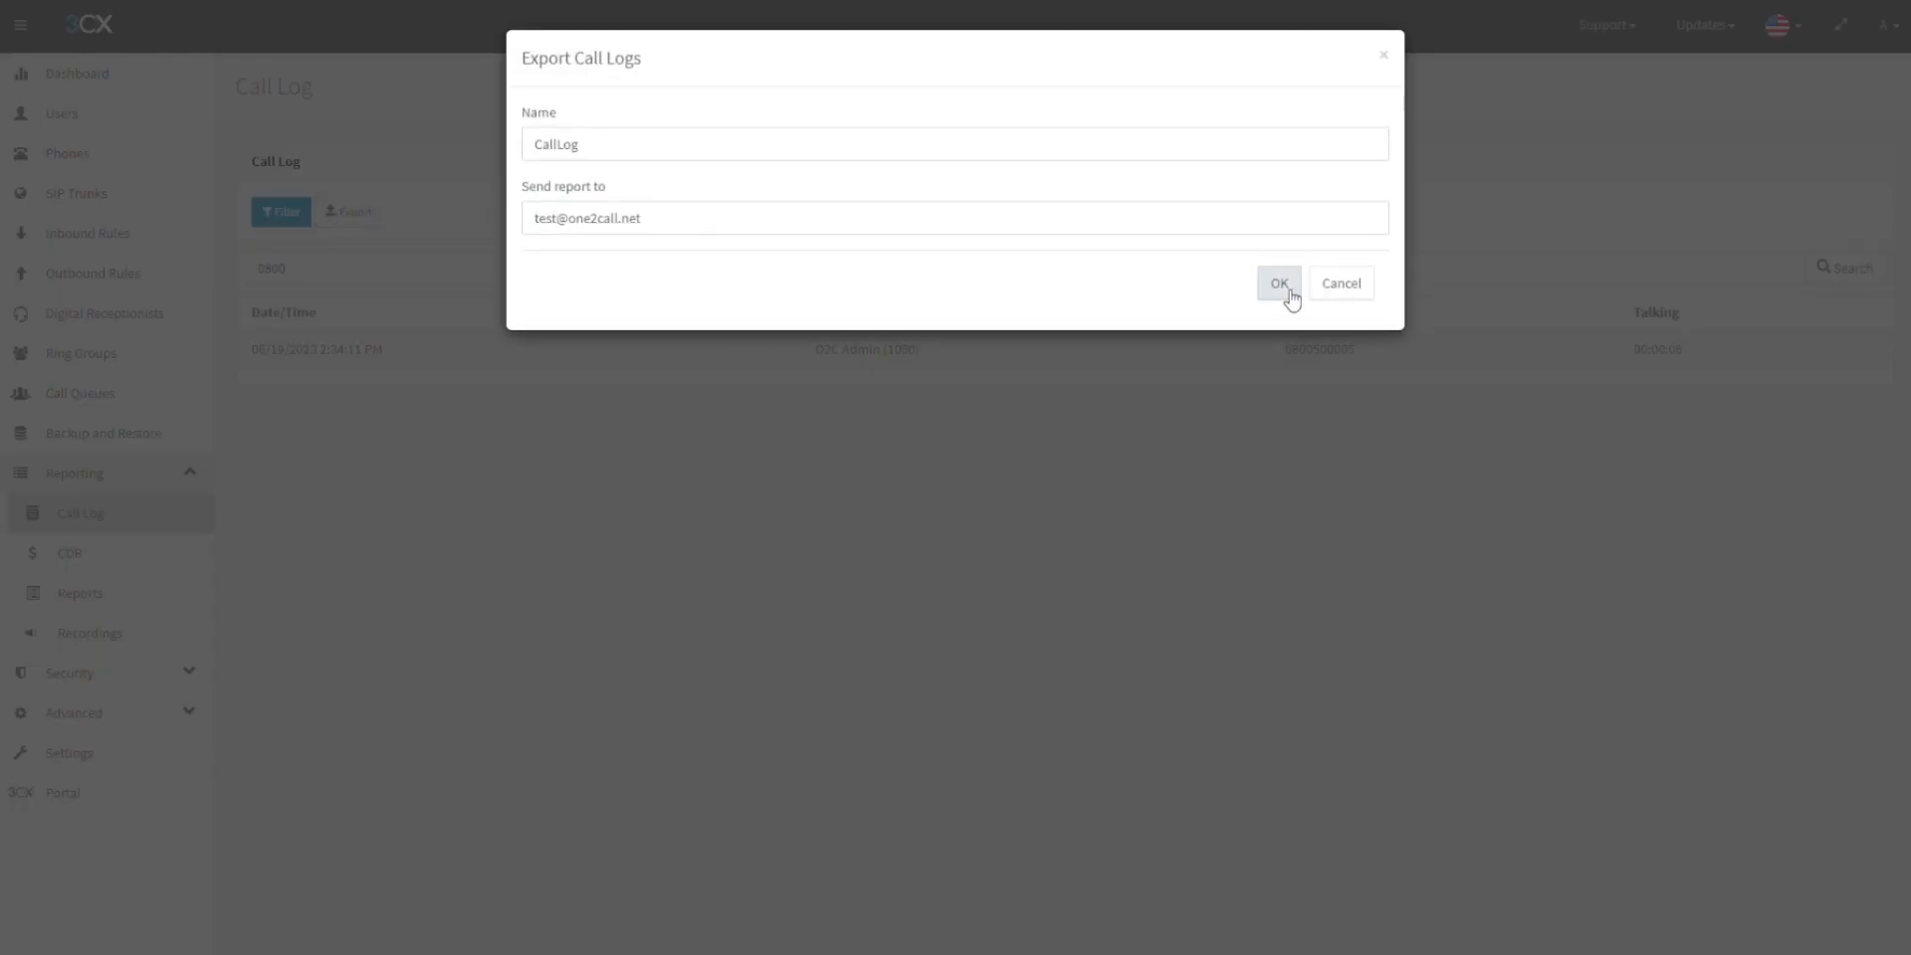
{"action": "left_click", "coordinate": [280, 211]}
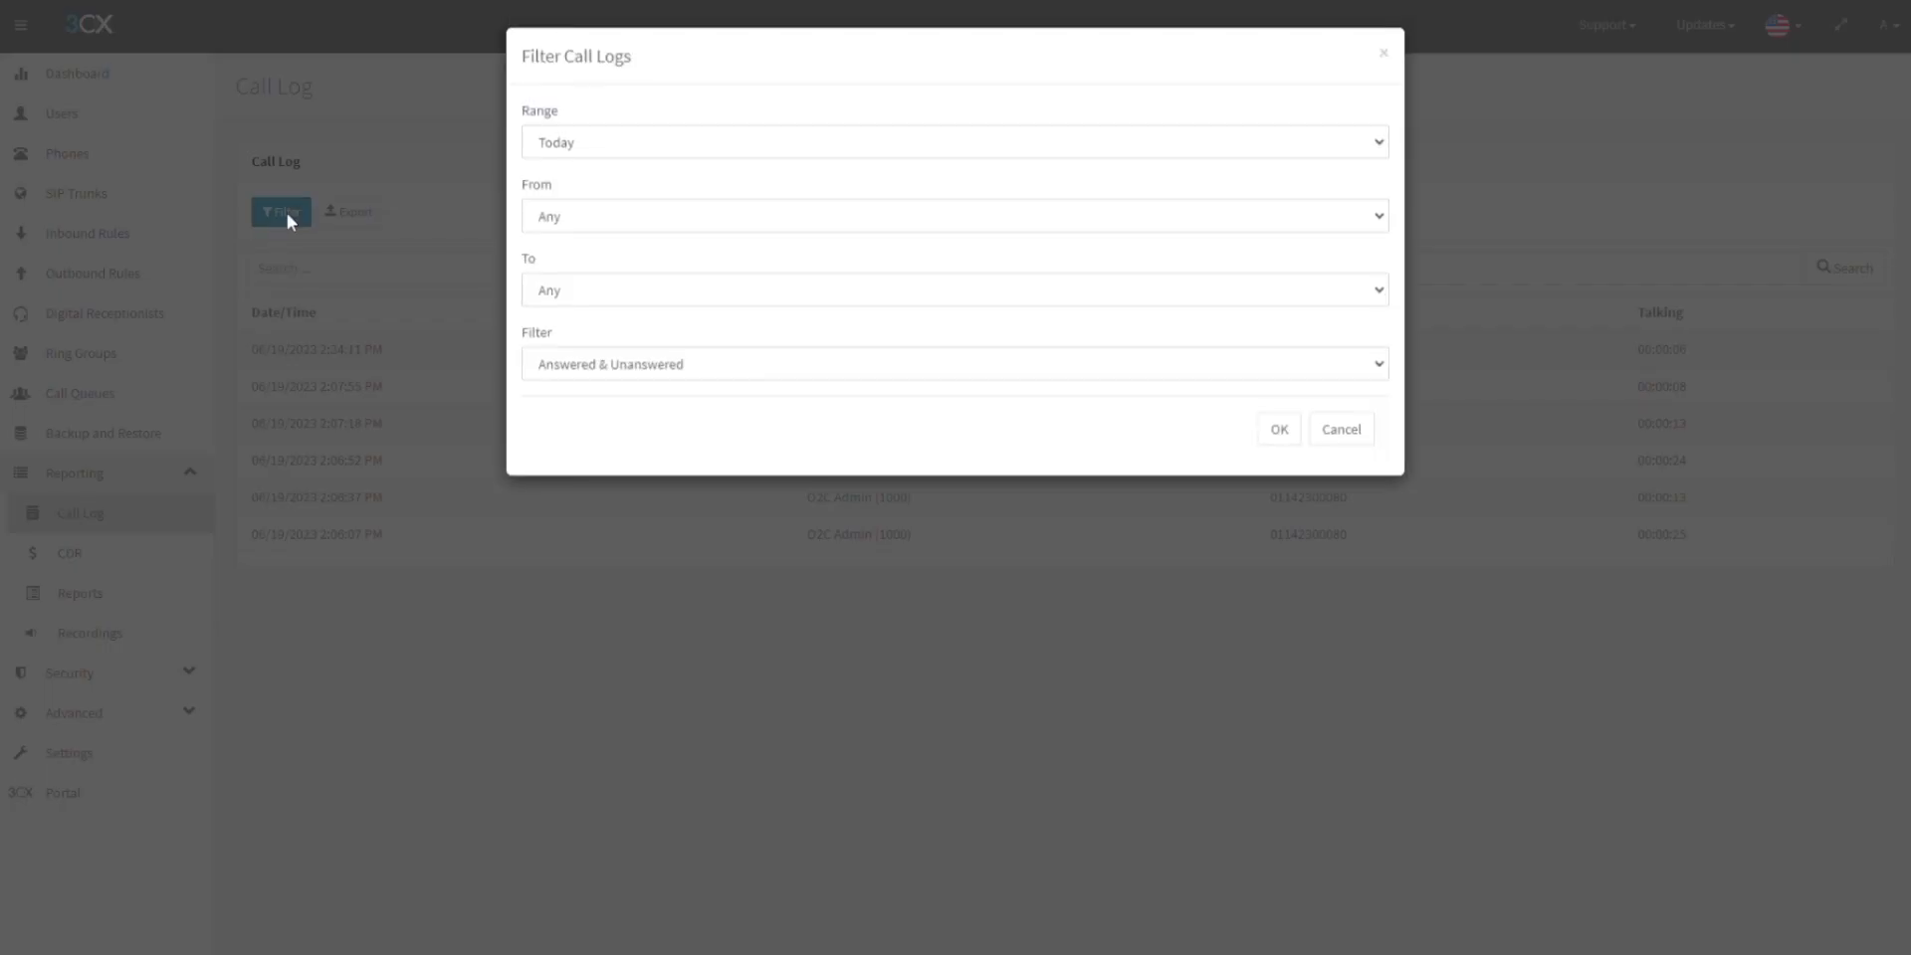
- Check the caller and answered-status dropdowns in the Filter Call Logs dialog
{"action": "left_click", "coordinate": [954, 217]}
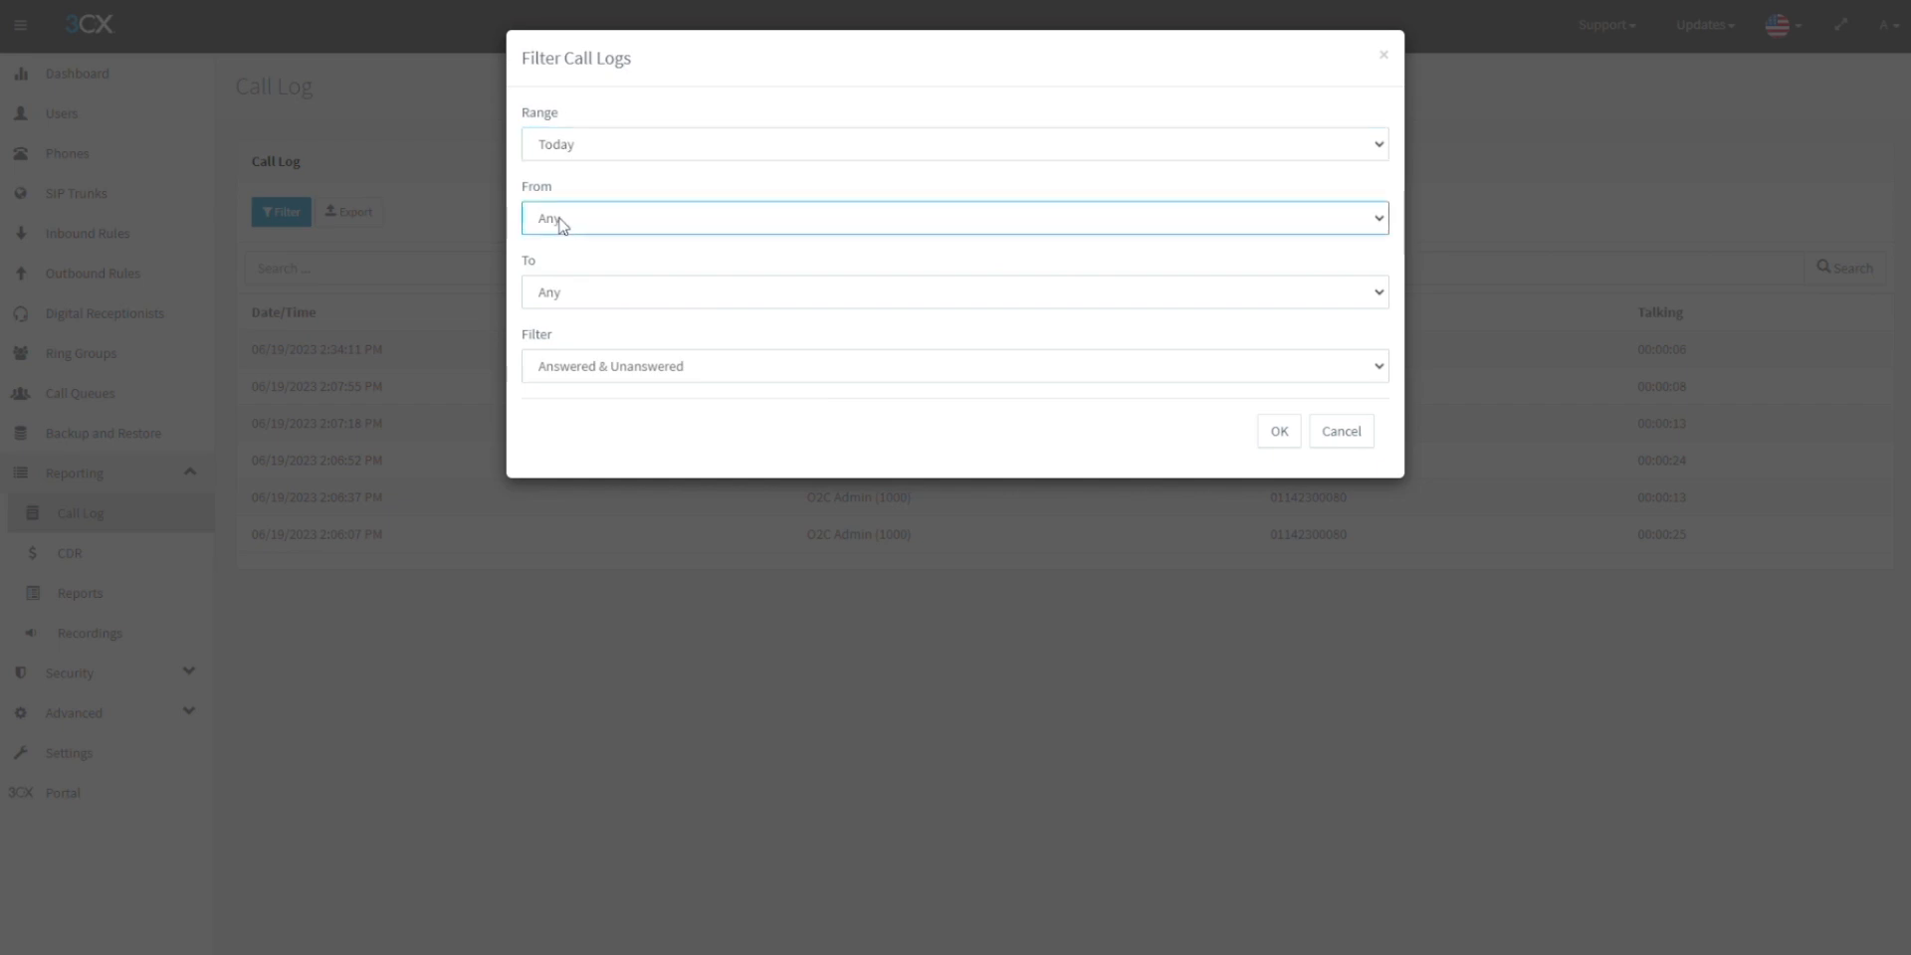
{"action": "left_click", "coordinate": [955, 365]}
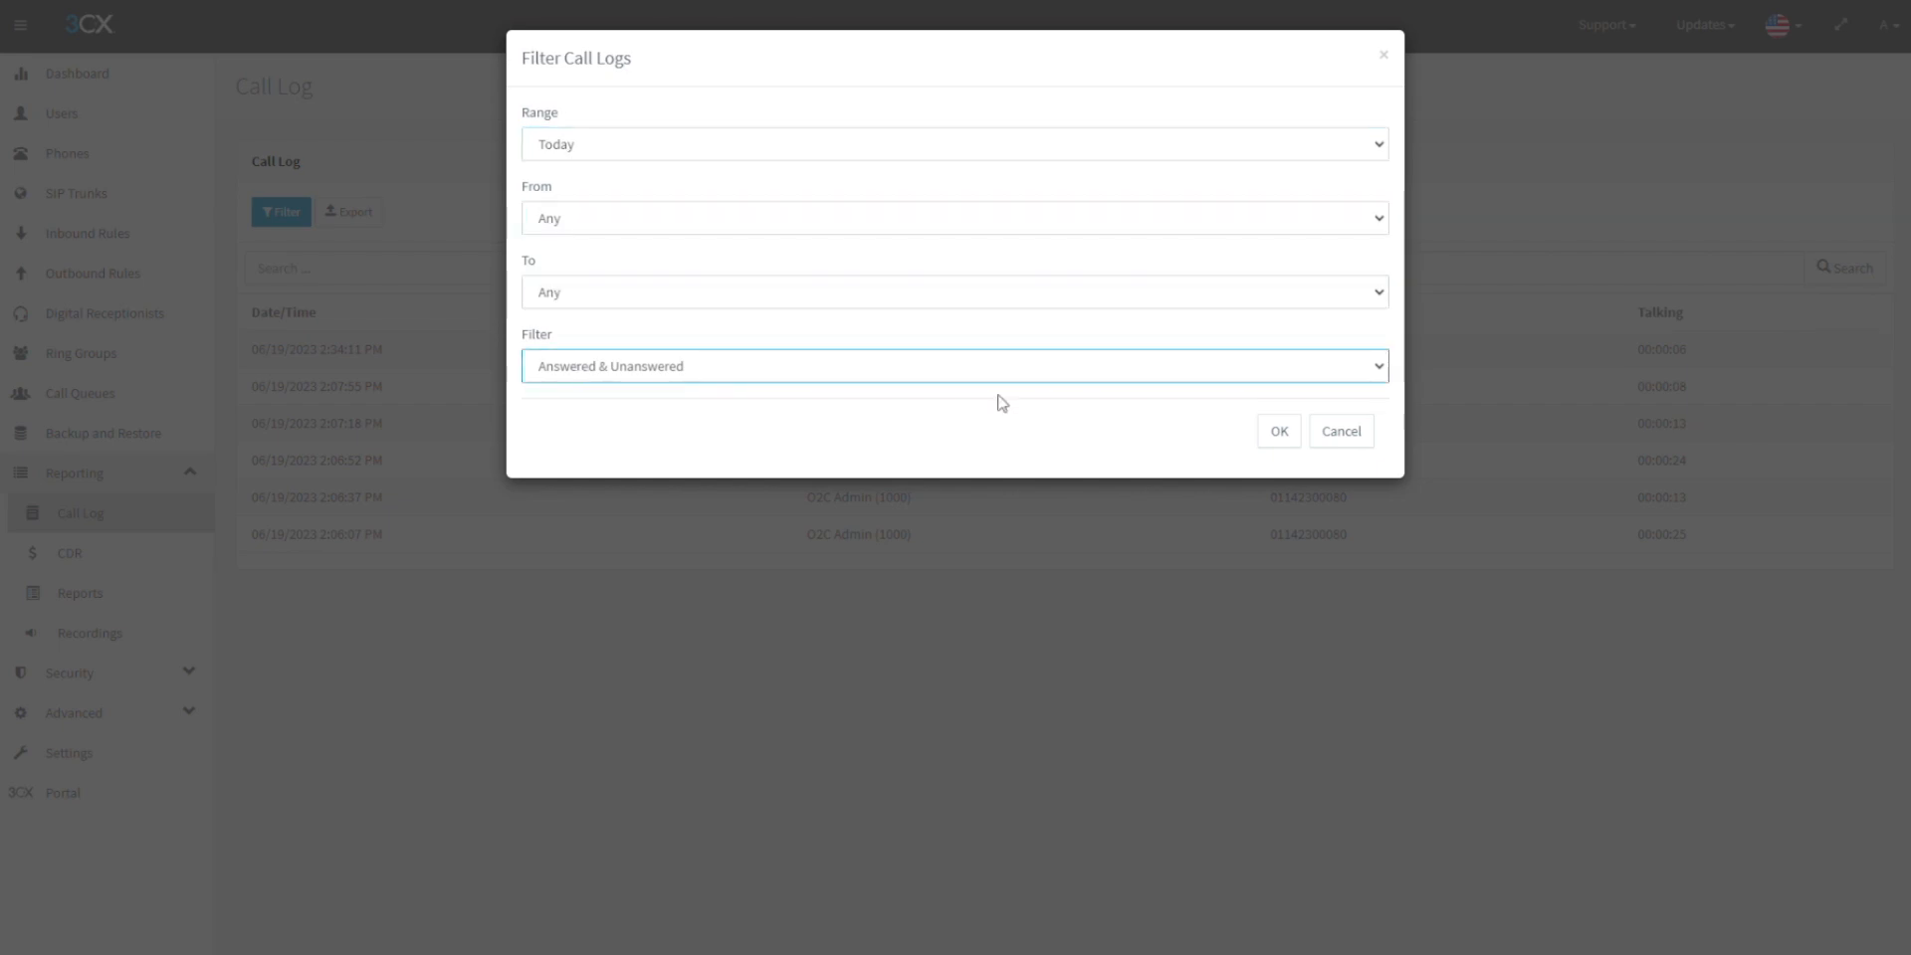